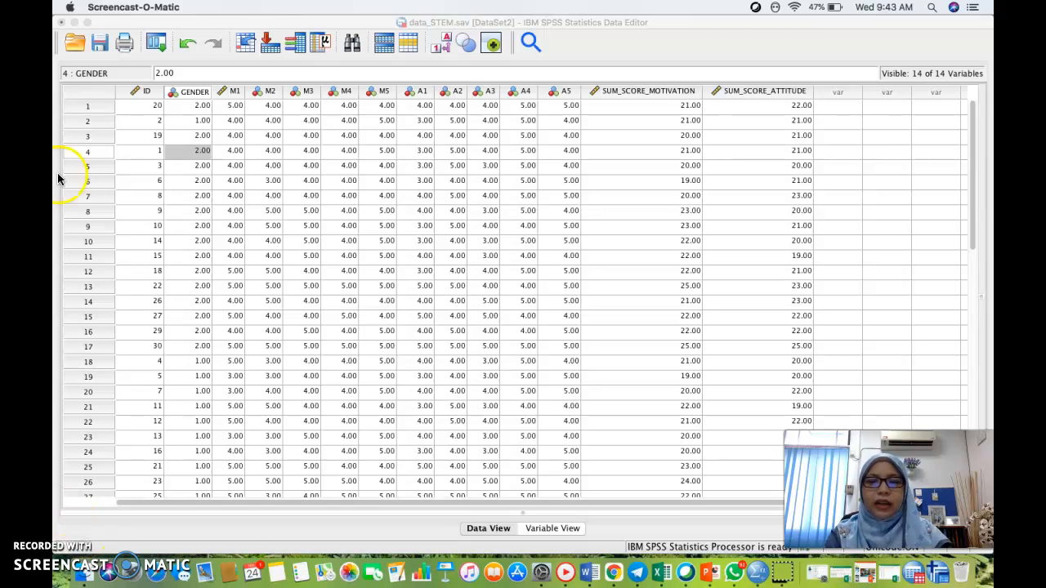
mouse_move(342, 13)
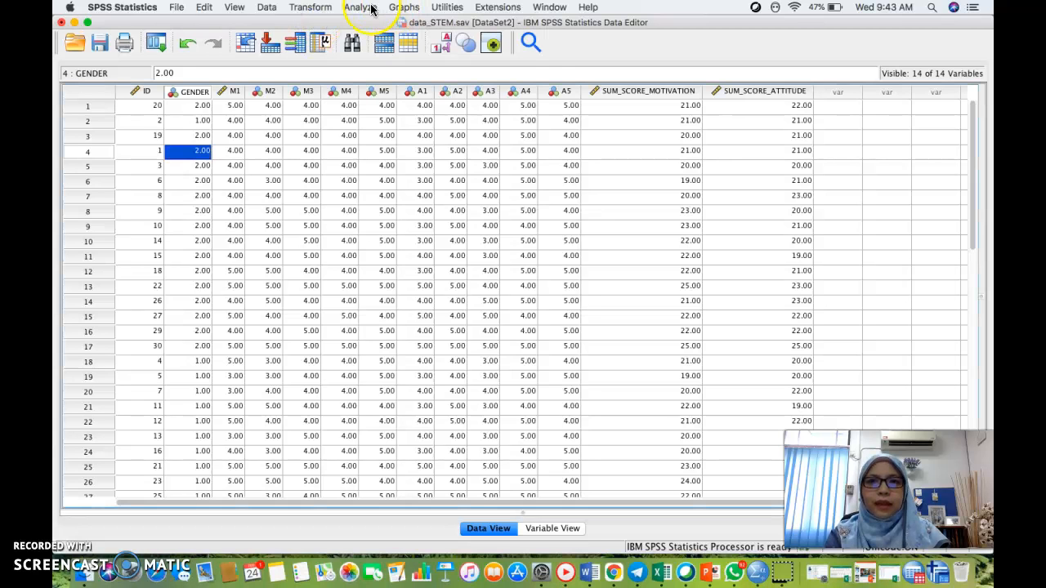
Reveal the Descriptive Statistics procedures under the Analyze menu
click(359, 7)
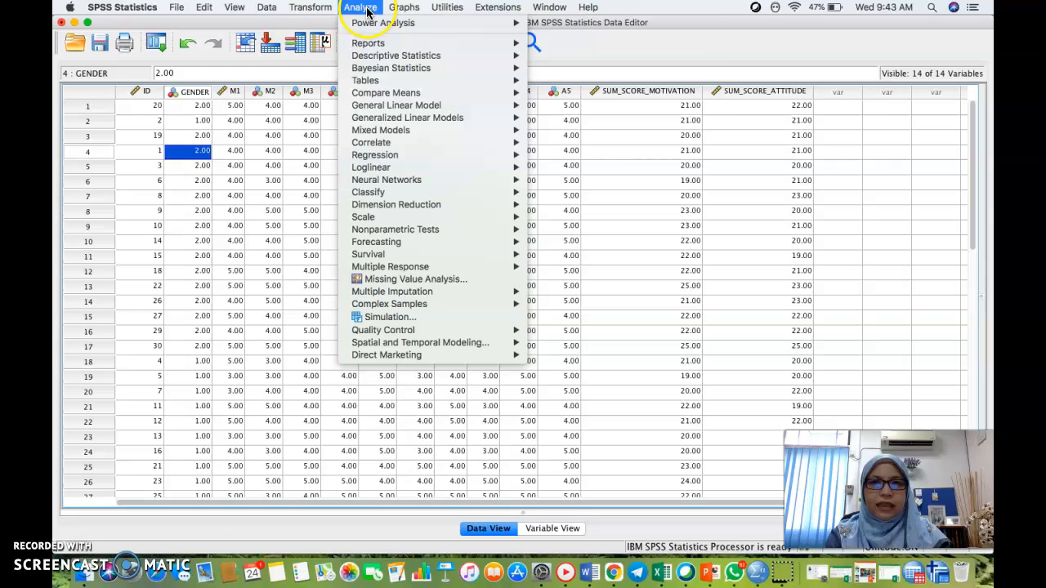
click(395, 56)
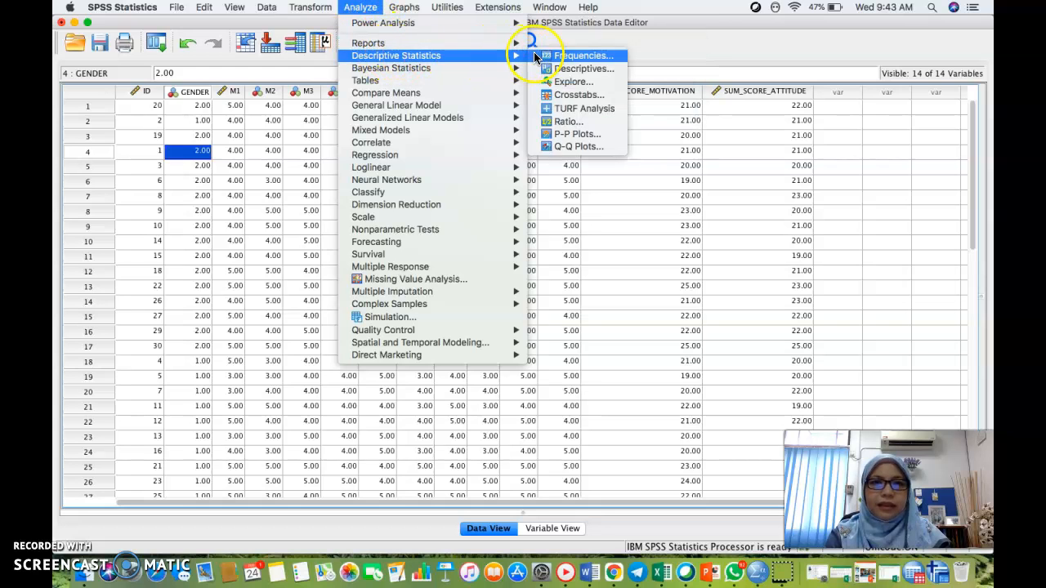
Start Explore with SUM_SCORE_MOTIVATION and SUM_SCORE_ATTITUDE as dependent variables
click(574, 82)
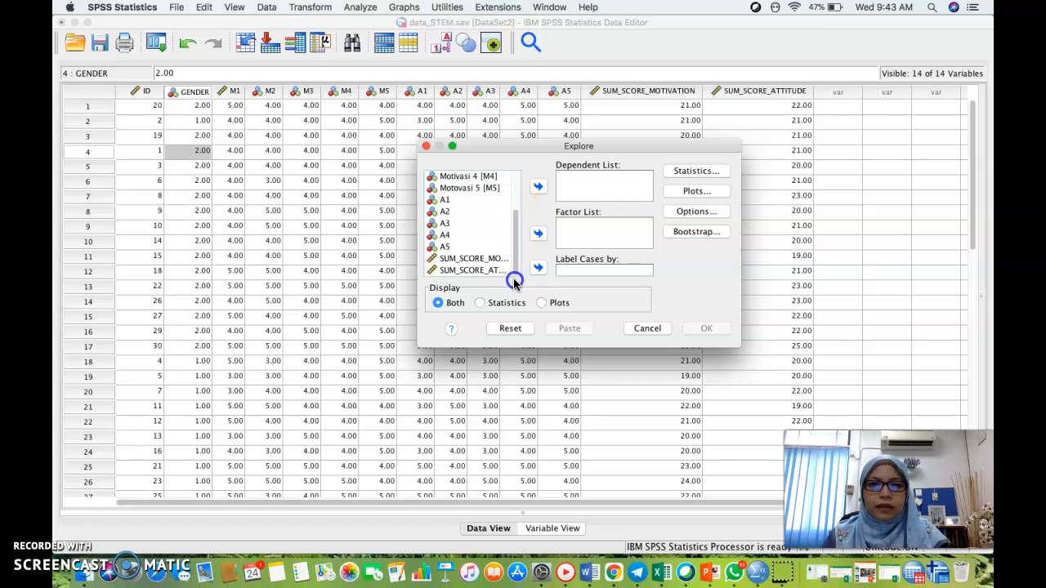
click(472, 258)
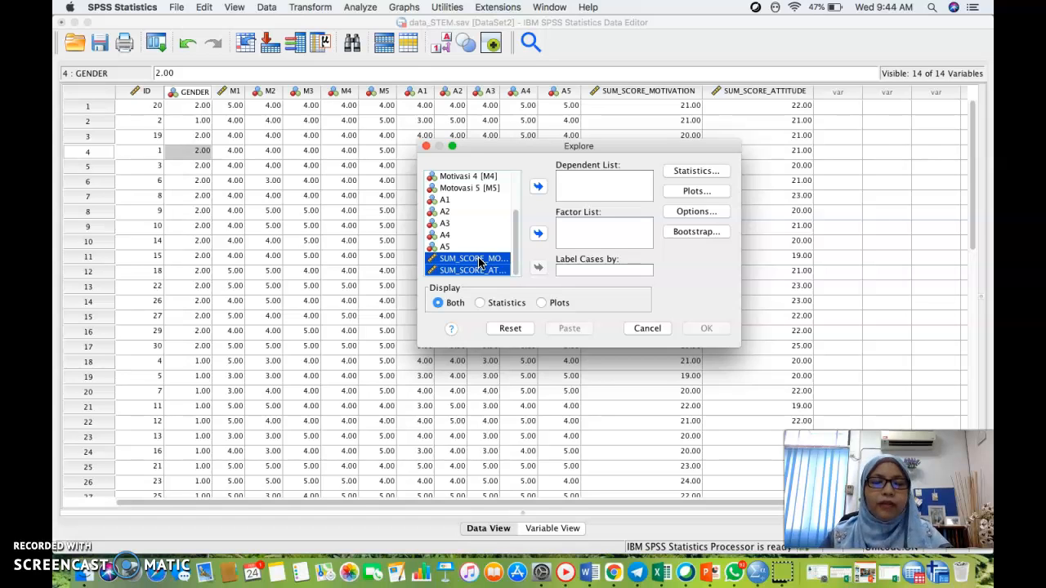
click(538, 186)
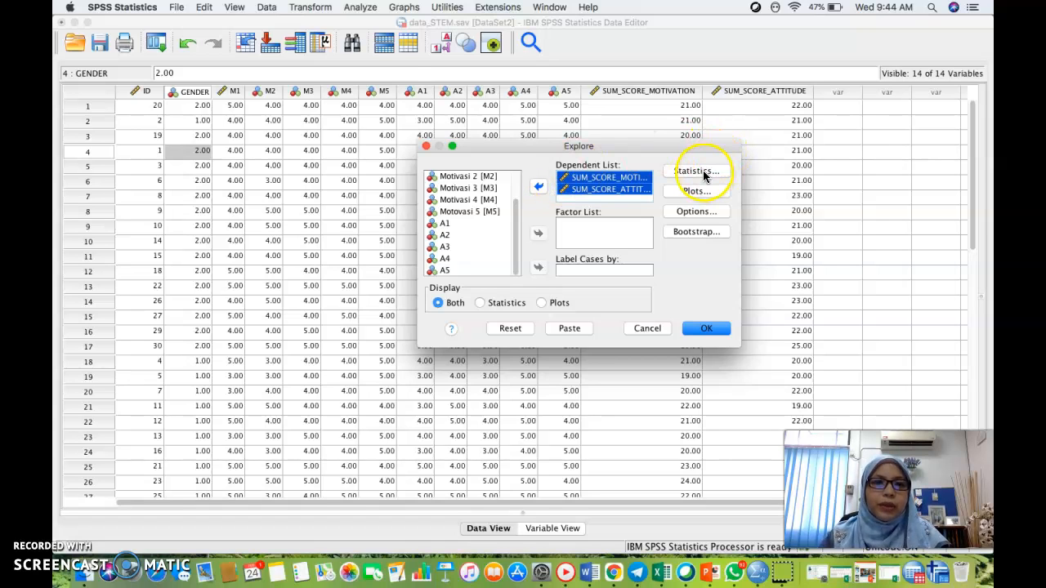
Keep default descriptives; request histograms and normality plots with tests, no stem-and-leaf
click(696, 172)
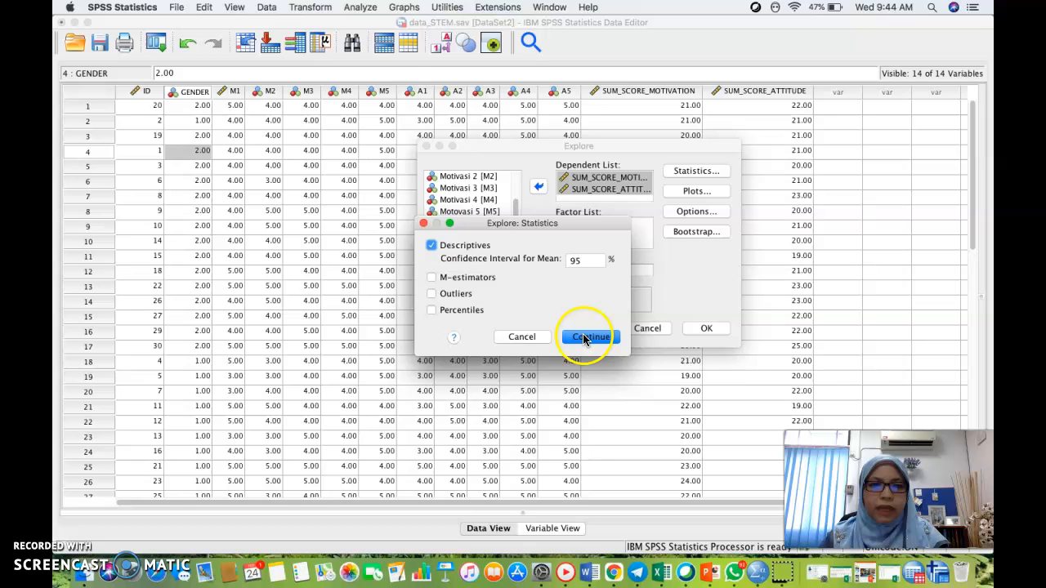
click(586, 336)
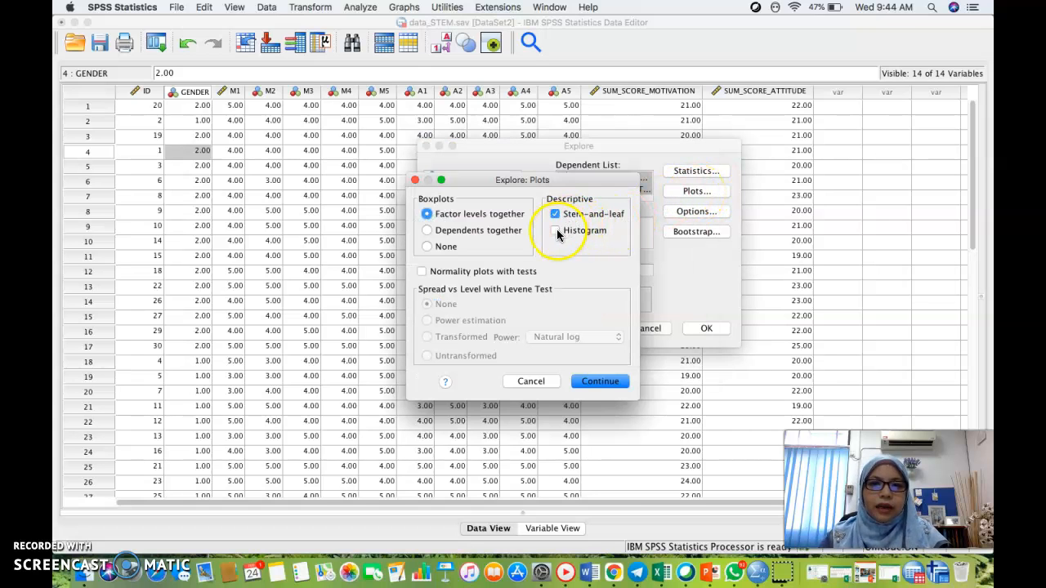
click(556, 229)
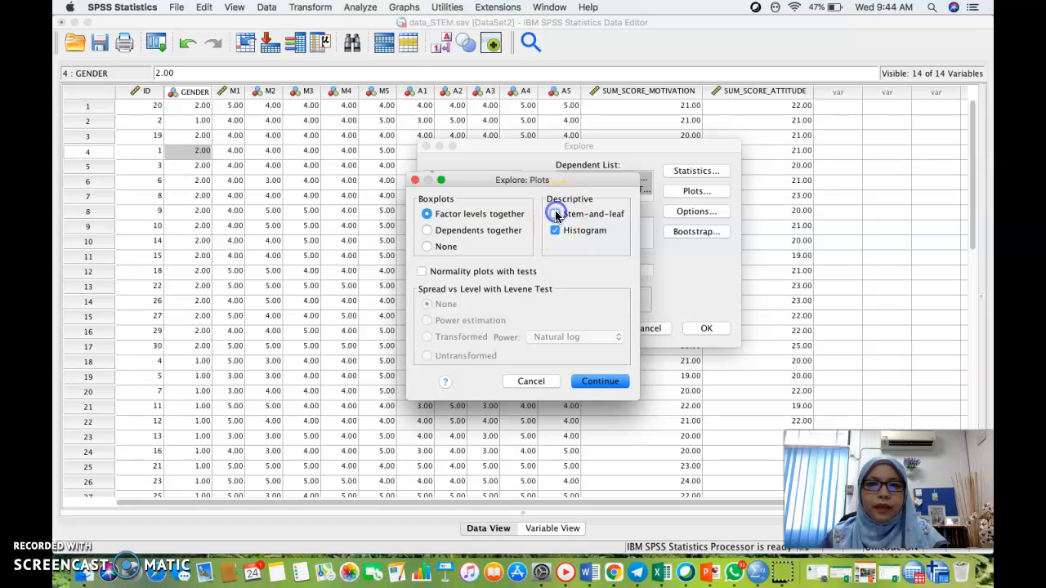
click(556, 212)
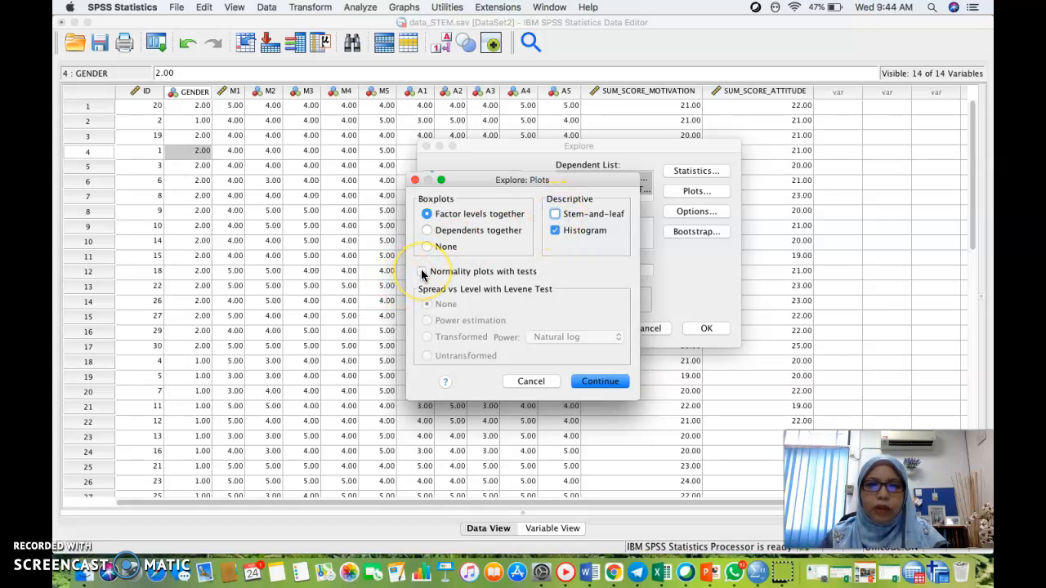
click(422, 271)
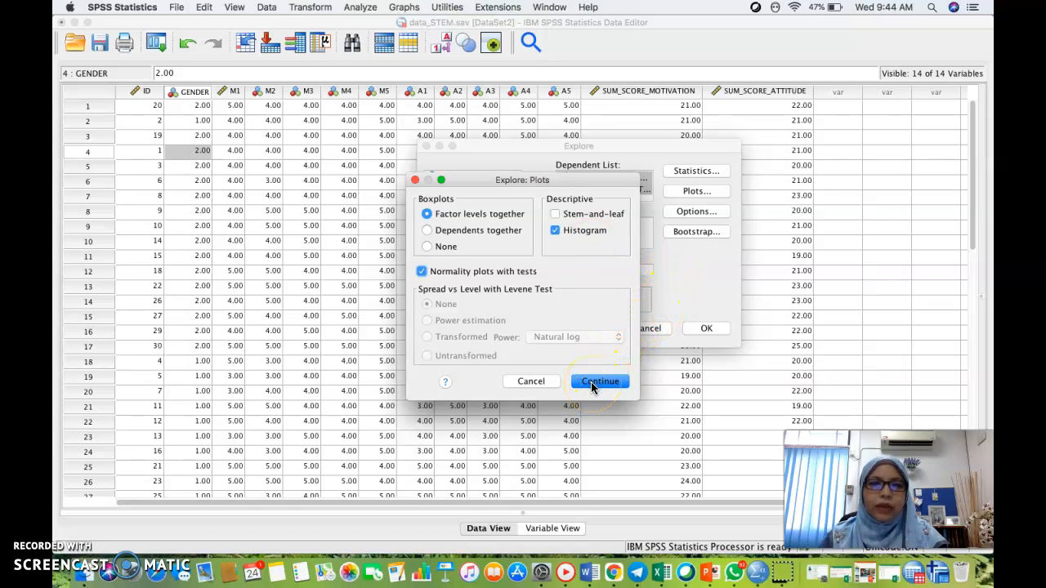
click(598, 381)
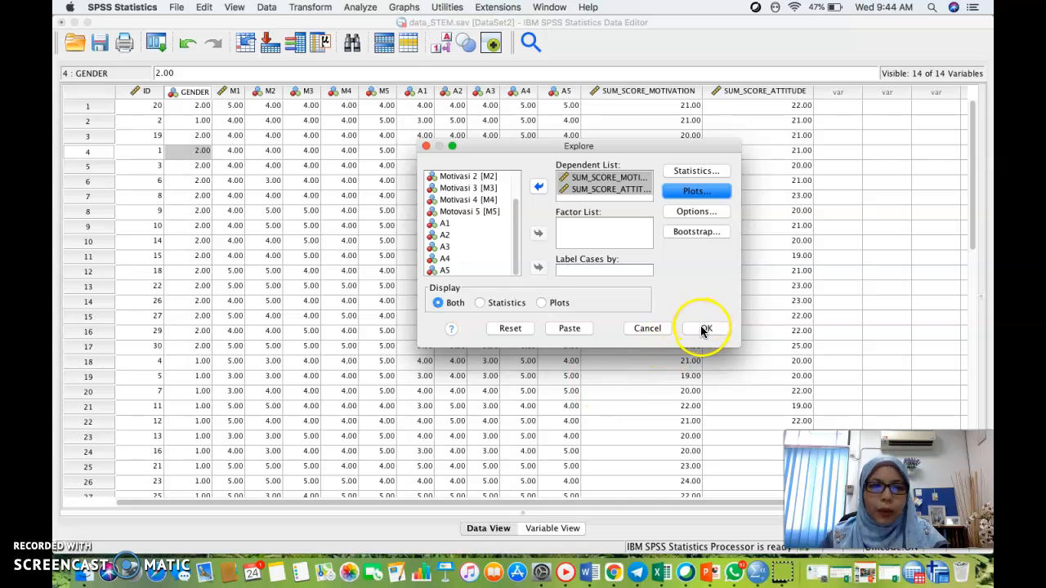
Run Explore and review the case processing summary and descriptives output
click(702, 327)
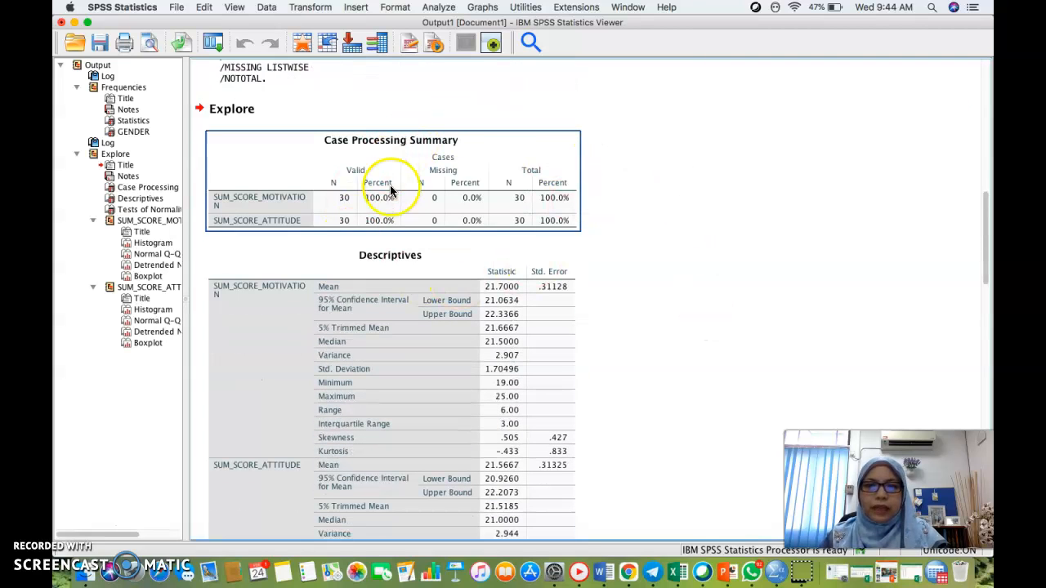
mouse_move(531, 172)
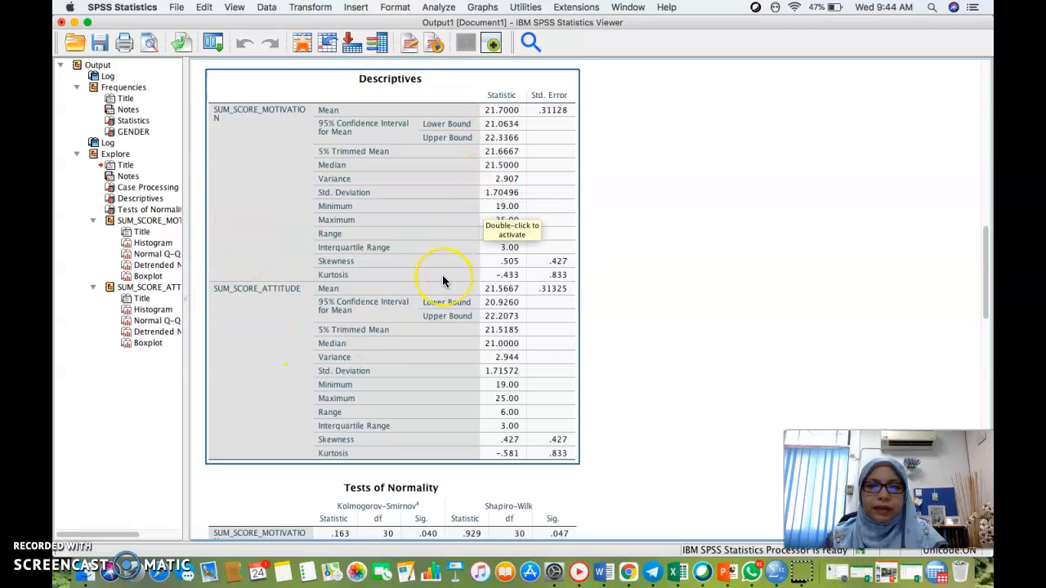
mouse_move(248, 194)
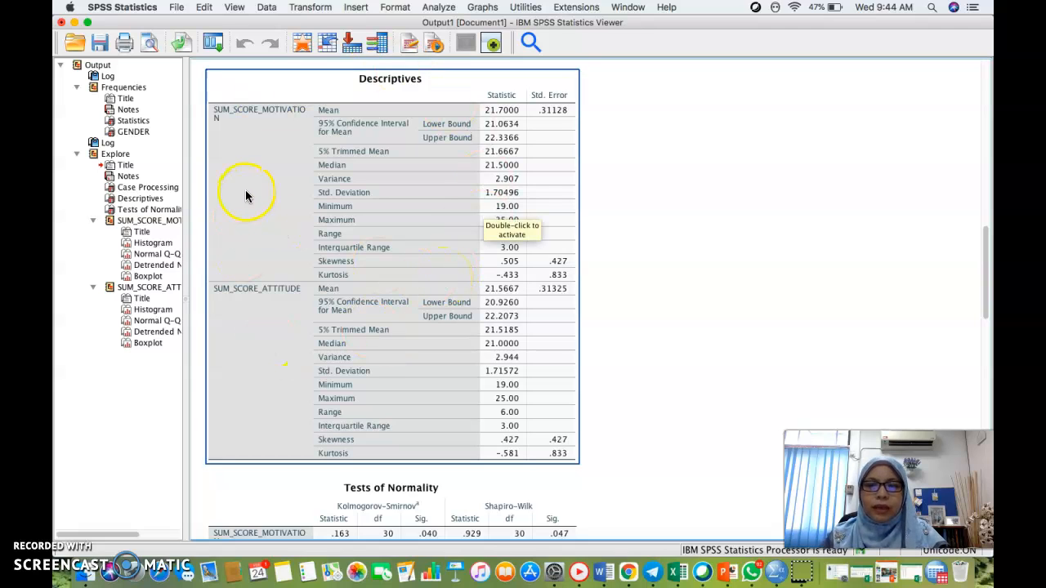
scroll(down, 3)
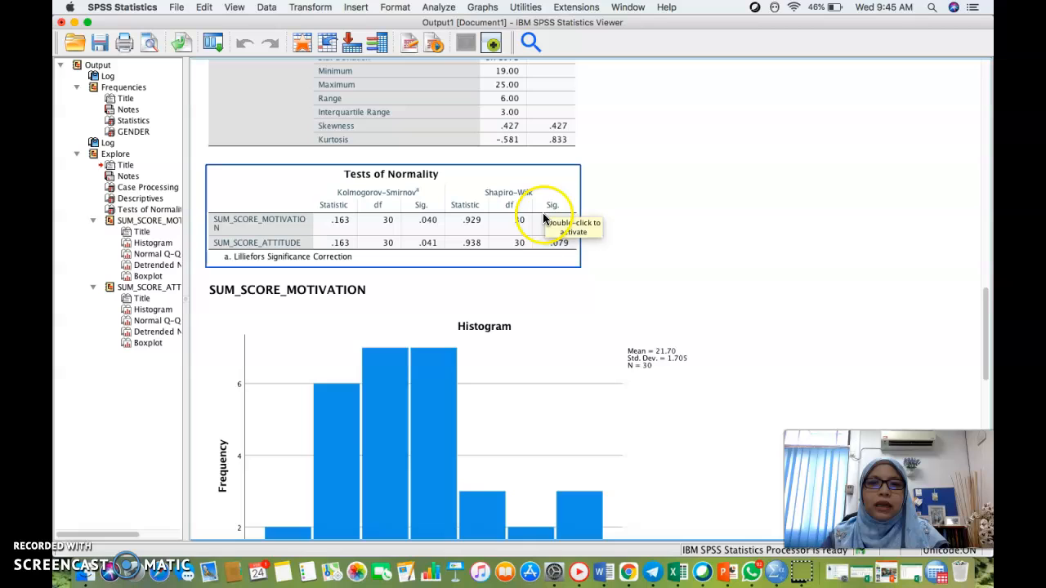
mouse_move(388, 242)
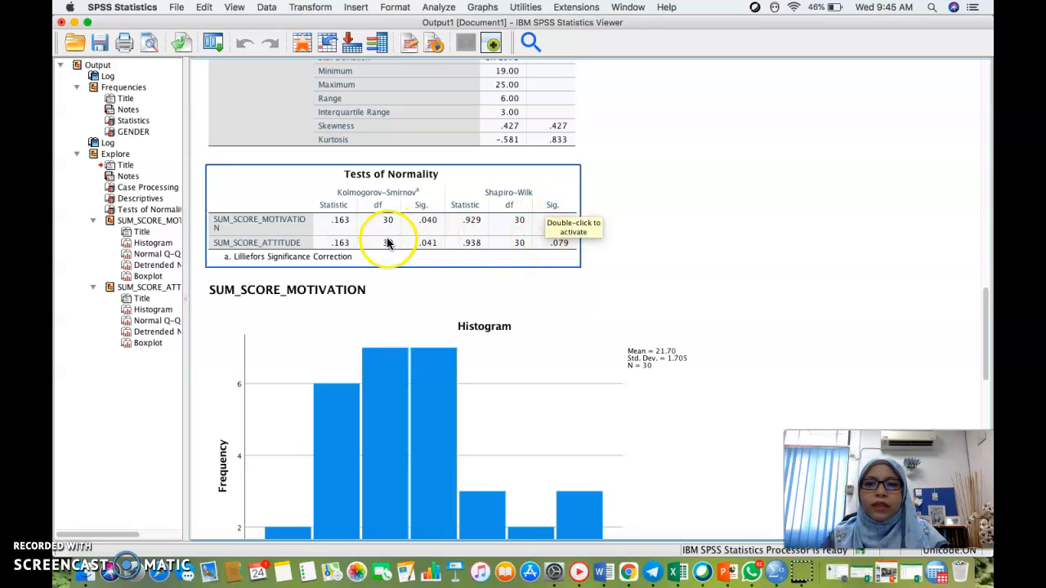
mouse_move(624, 220)
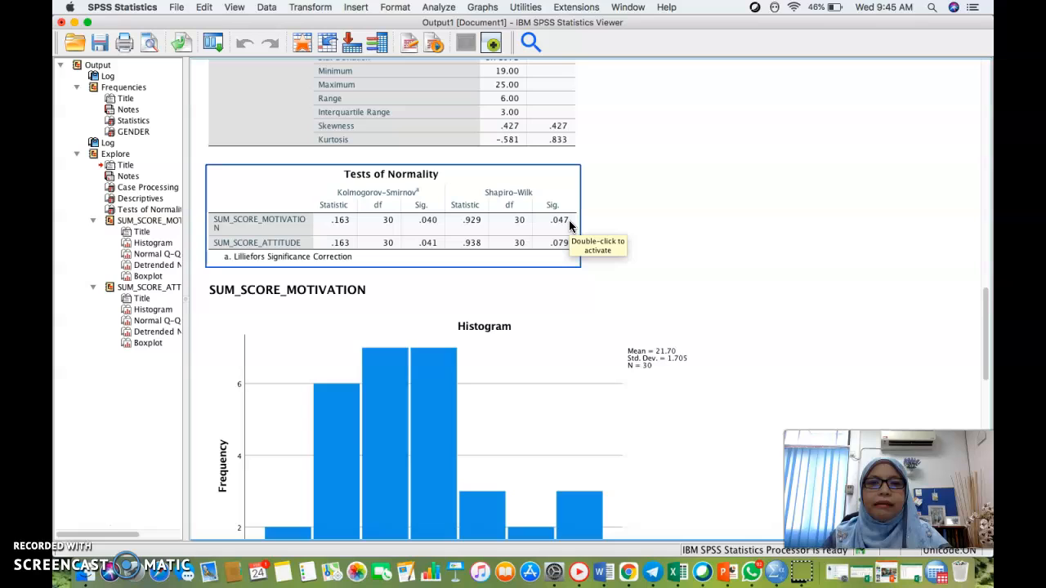
mouse_move(569, 227)
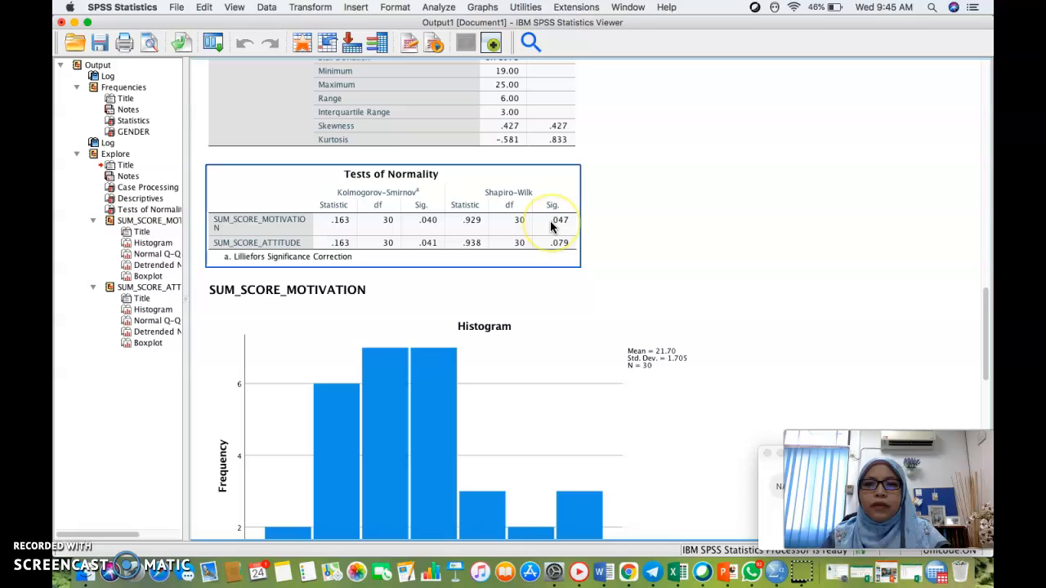
mouse_move(566, 221)
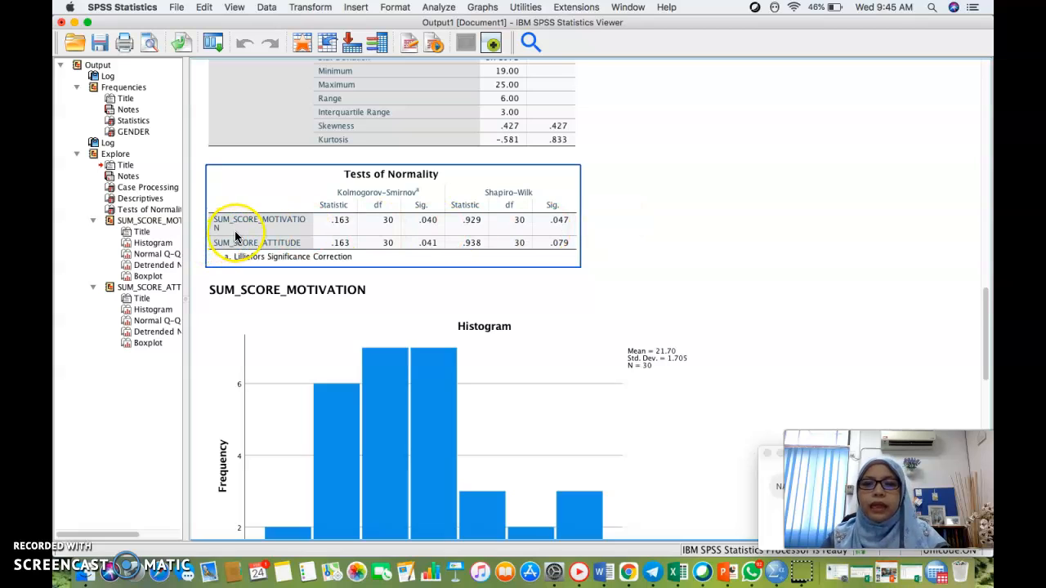
mouse_move(237, 237)
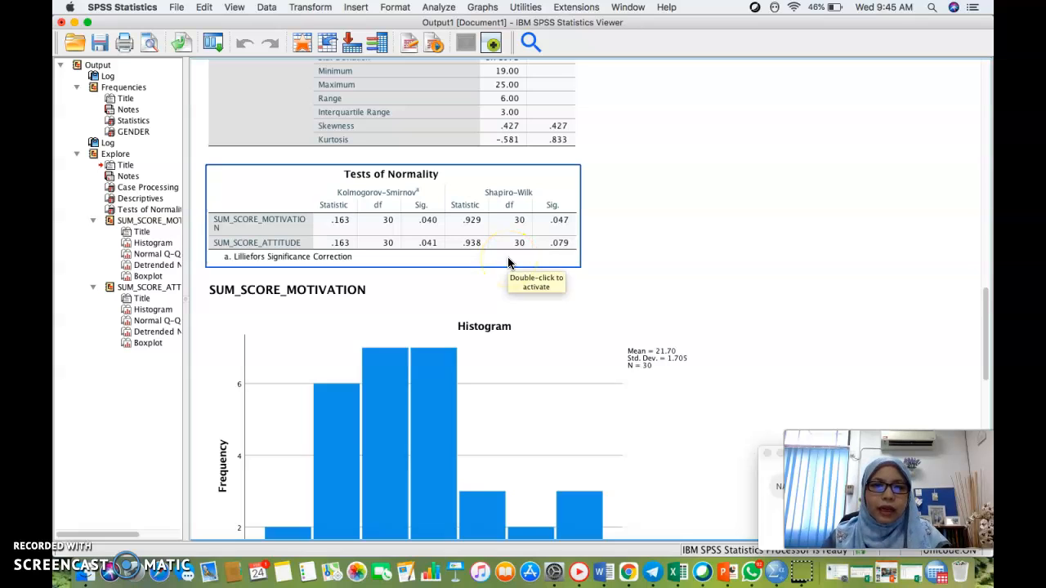
mouse_move(556, 253)
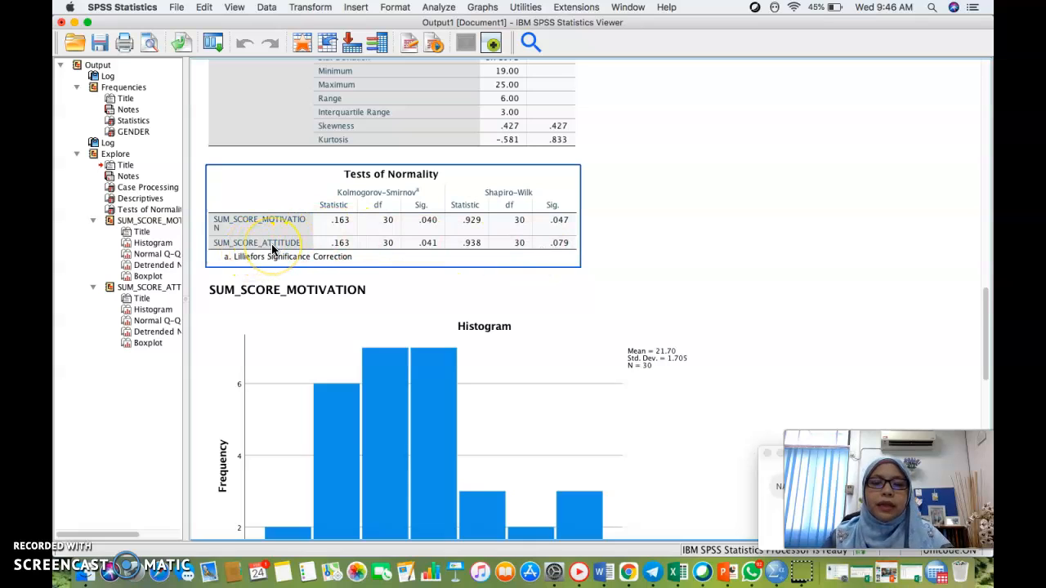
mouse_move(275, 242)
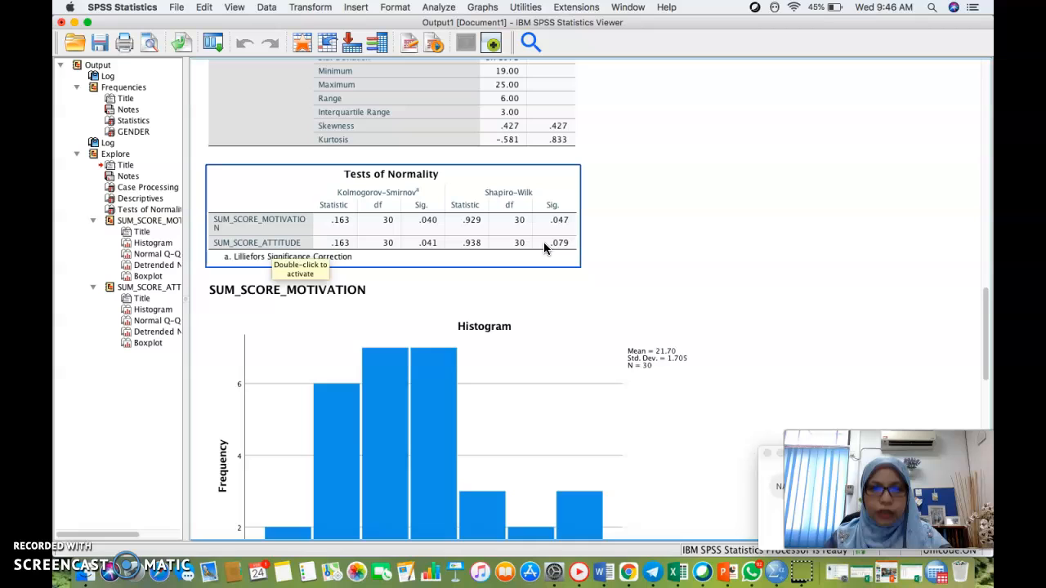
scroll(down, 3)
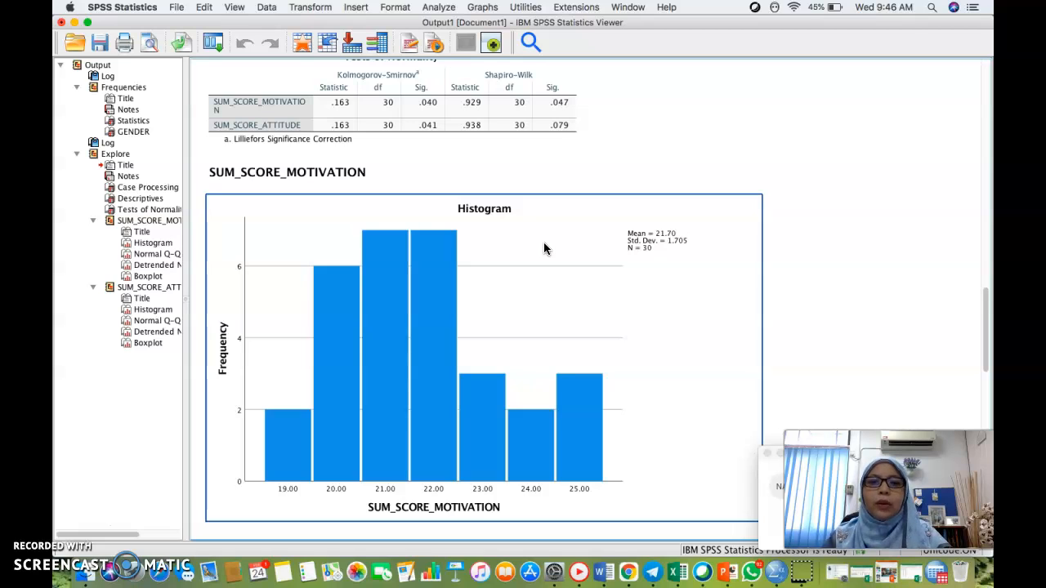
scroll(down, 3)
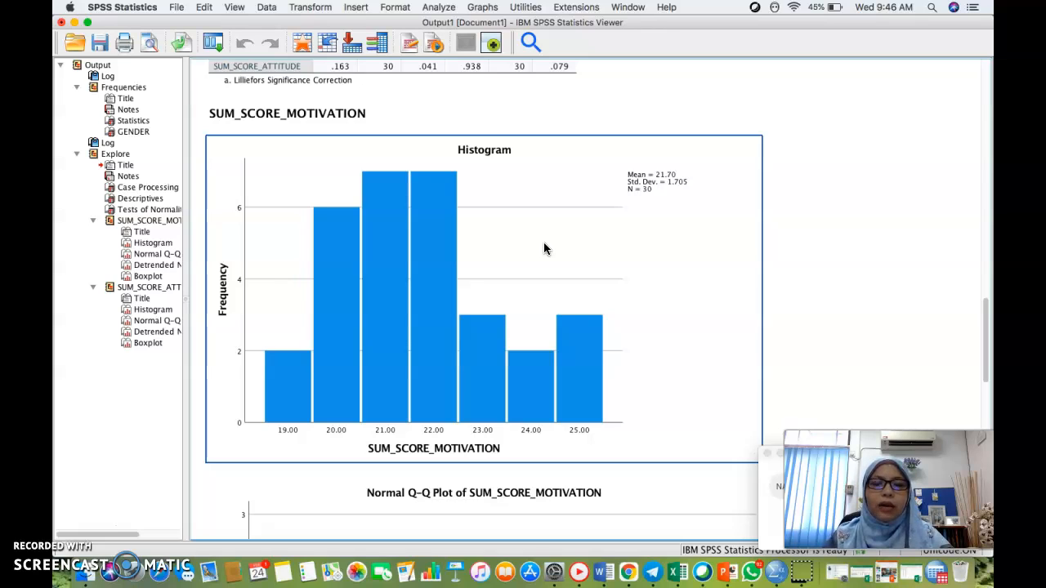
mouse_move(446, 313)
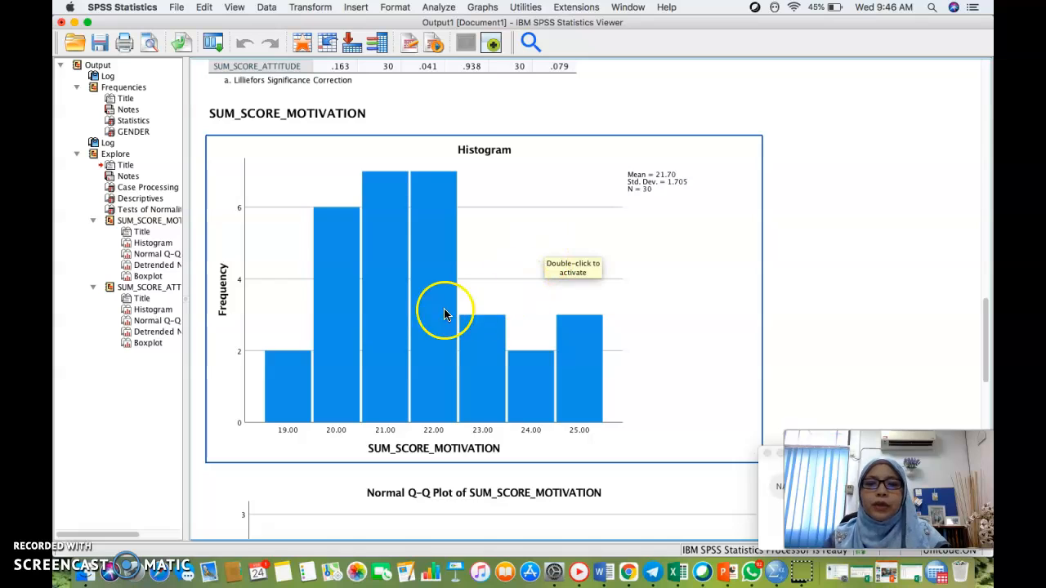
mouse_move(611, 245)
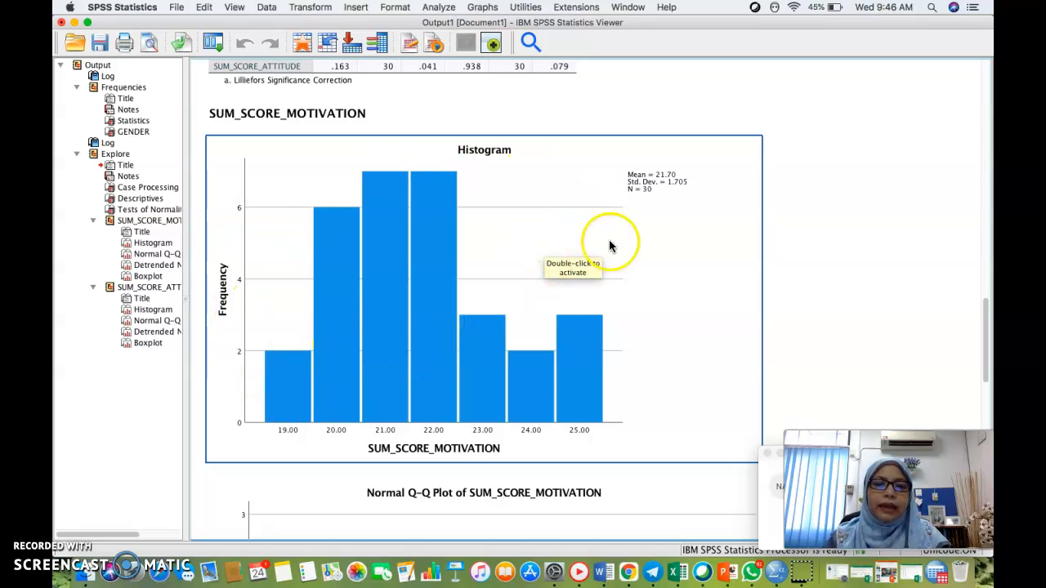
mouse_move(409, 296)
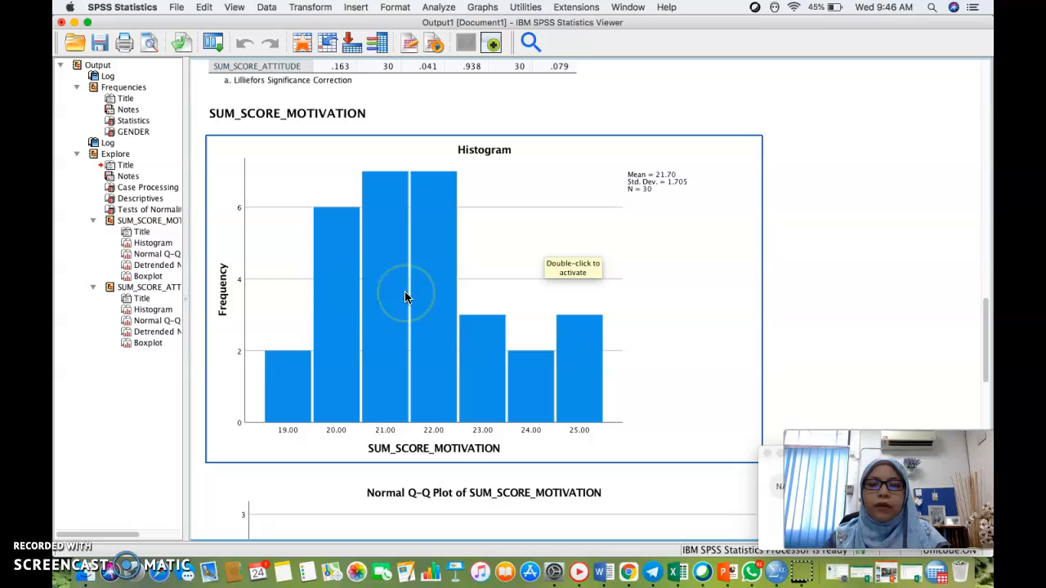
mouse_move(456, 287)
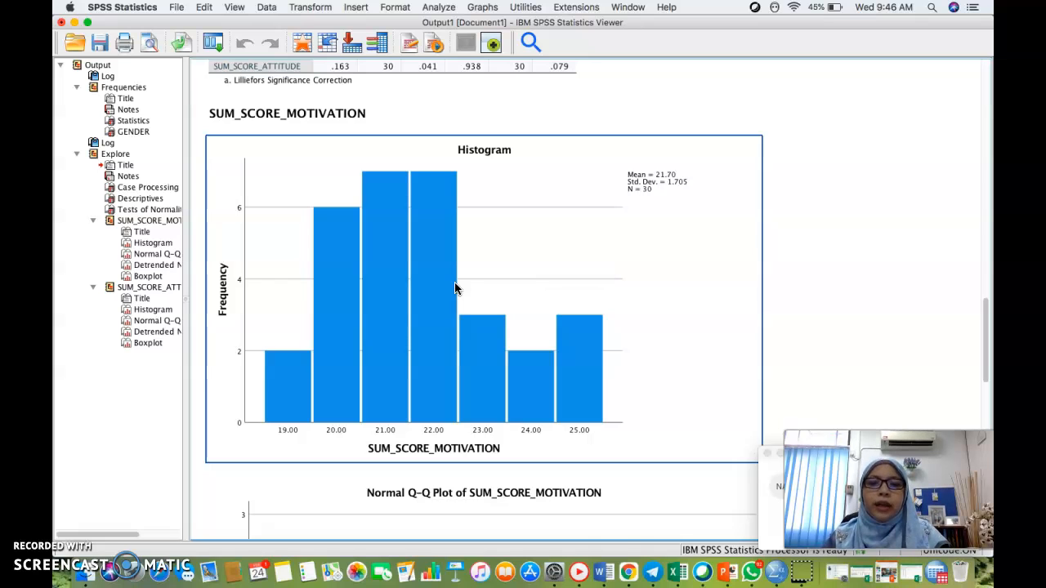
Bring the SUM_SCORE_MOTIVATION histogram into the Chart Editor
double_click(433, 295)
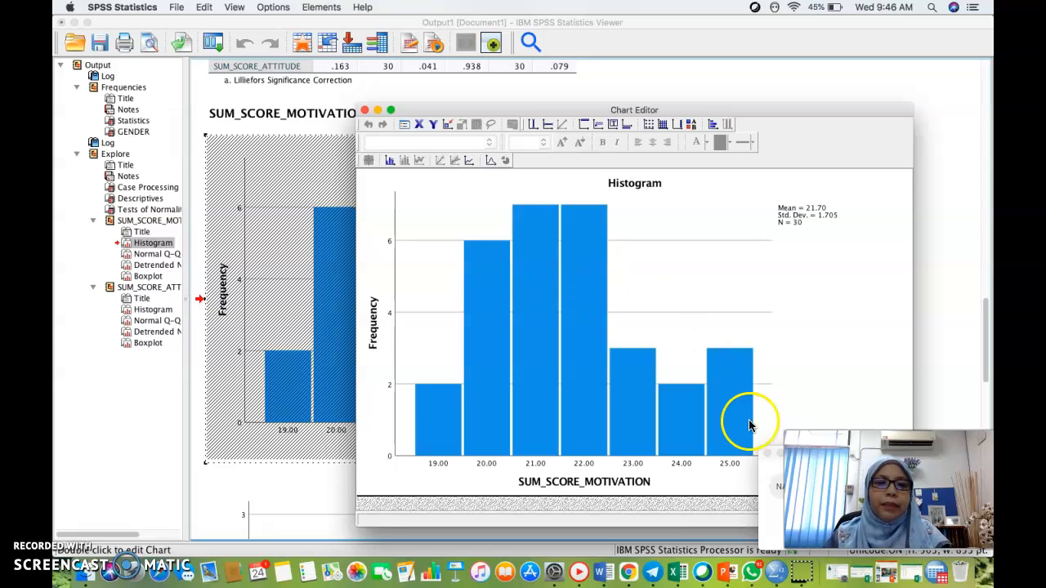
mouse_move(531, 242)
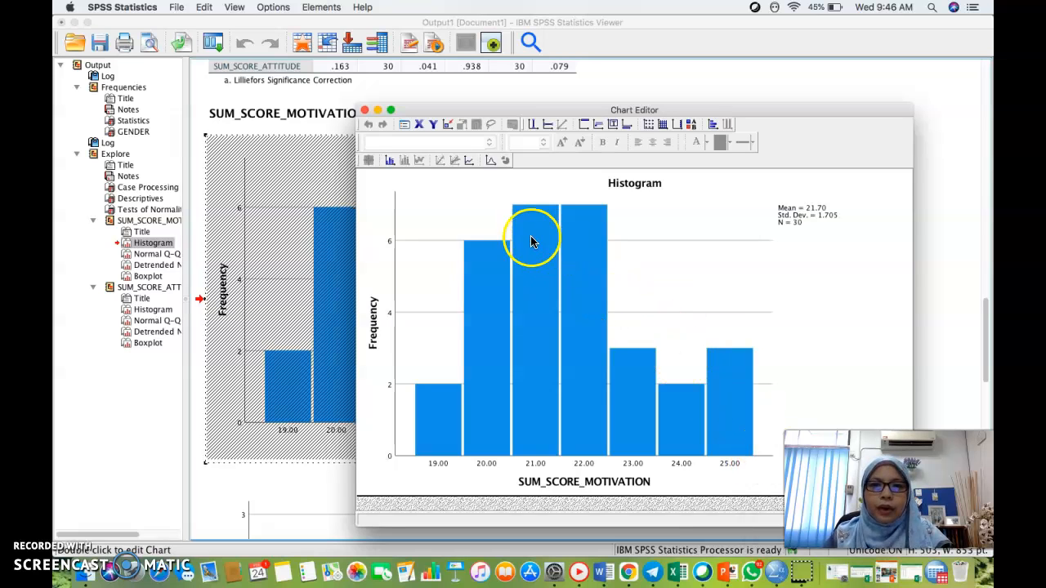
mouse_move(242, 260)
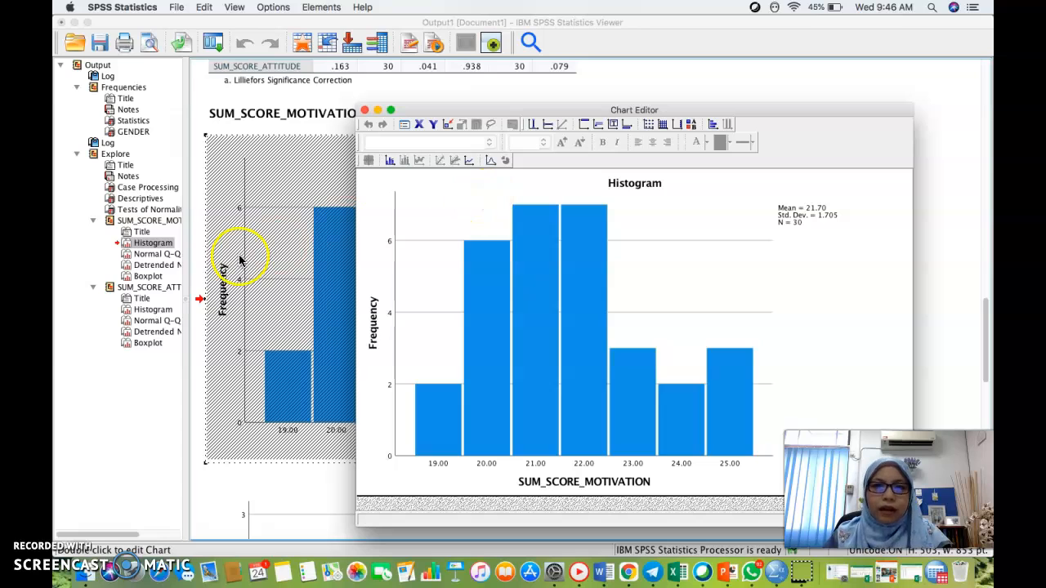
mouse_move(432, 204)
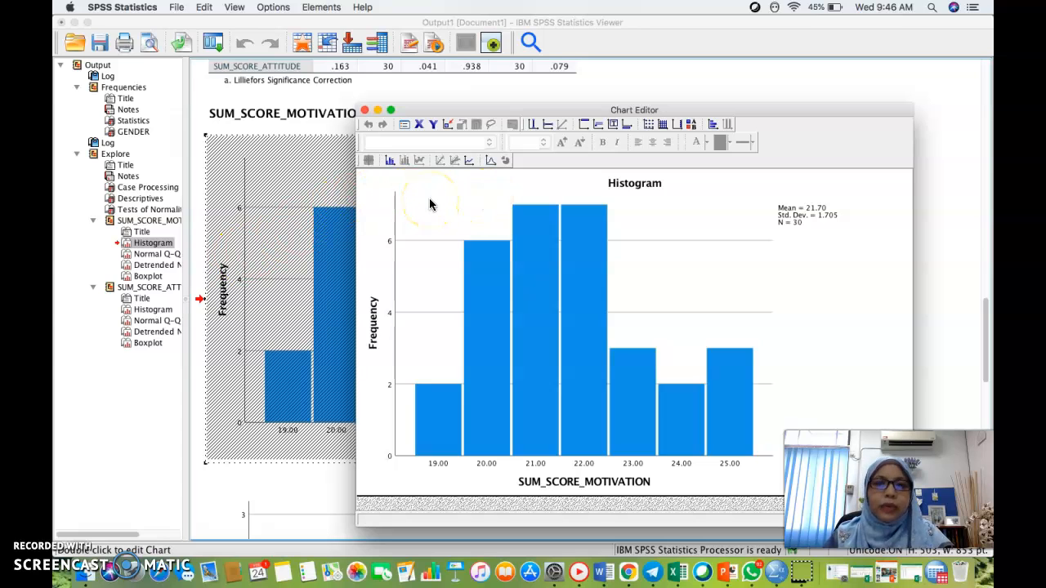
mouse_move(555, 160)
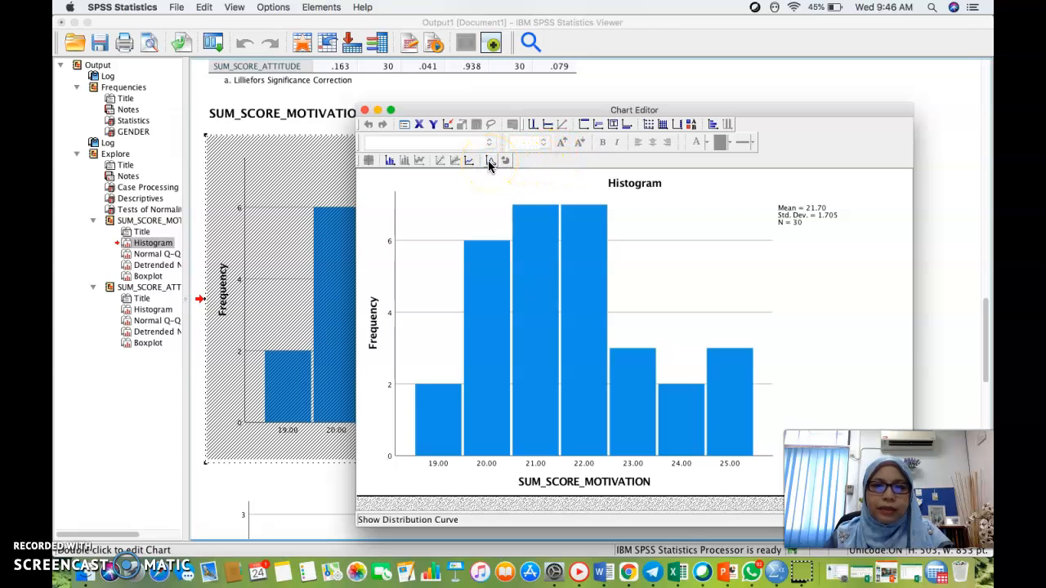
Overlay a Normal distribution curve on the motivation histogram
click(490, 160)
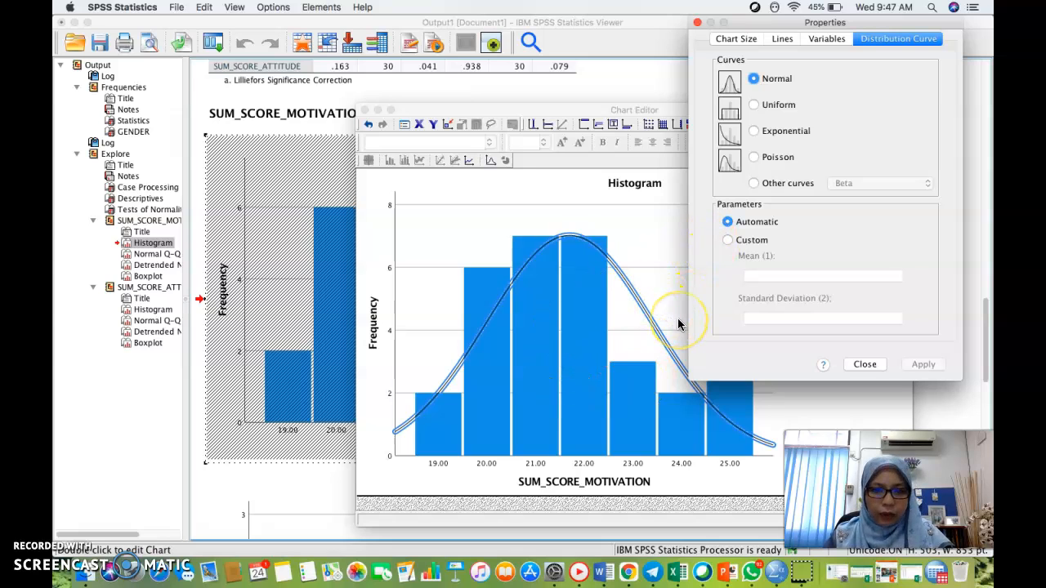
mouse_move(865, 369)
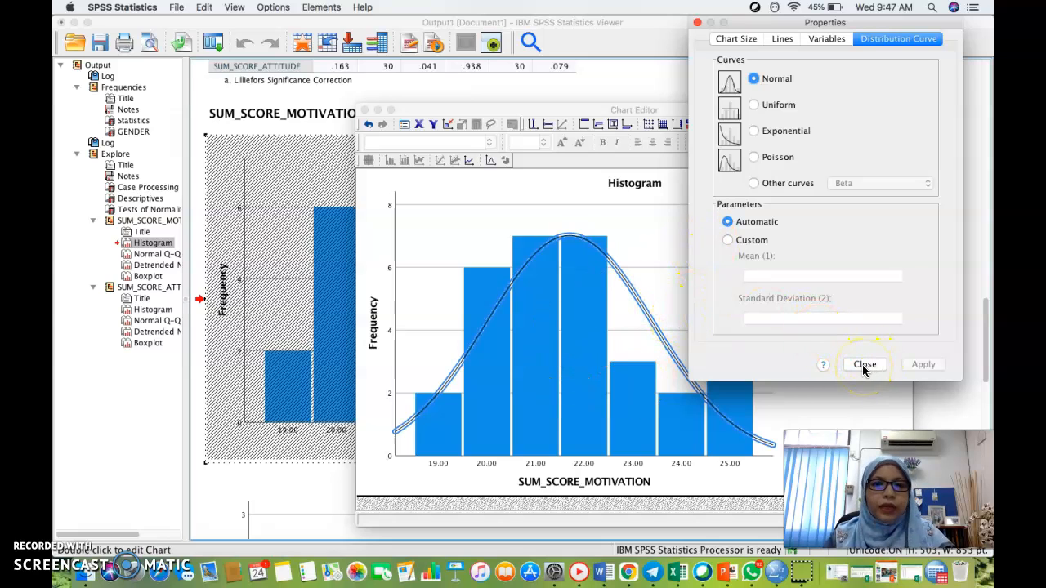
click(863, 365)
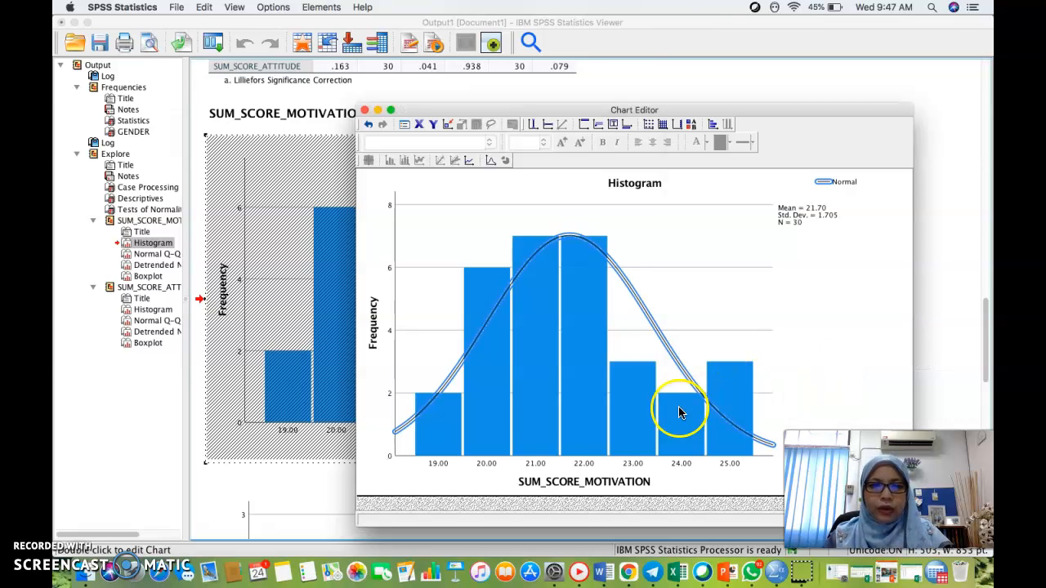
mouse_move(555, 274)
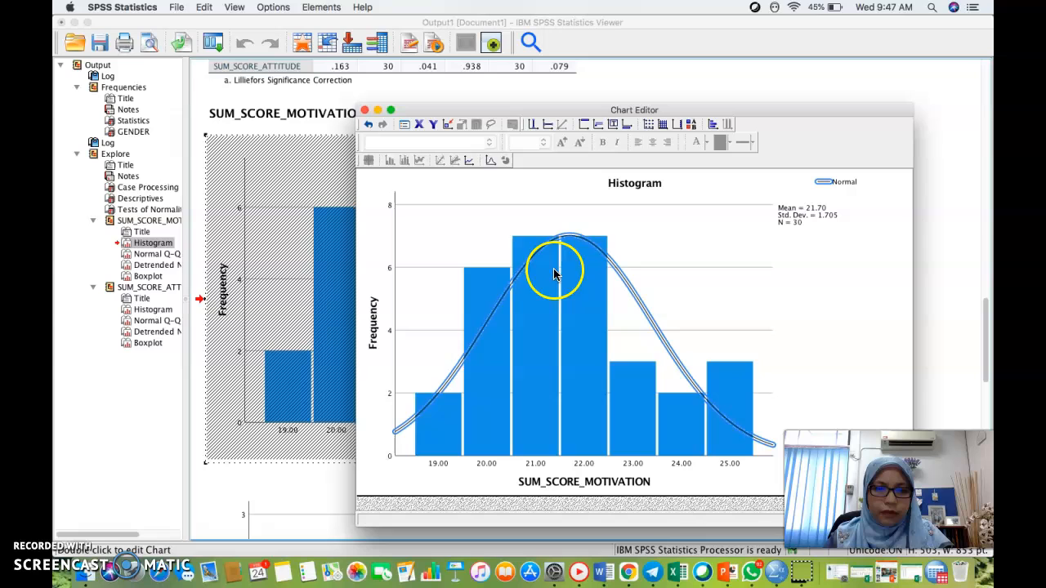
mouse_move(388, 433)
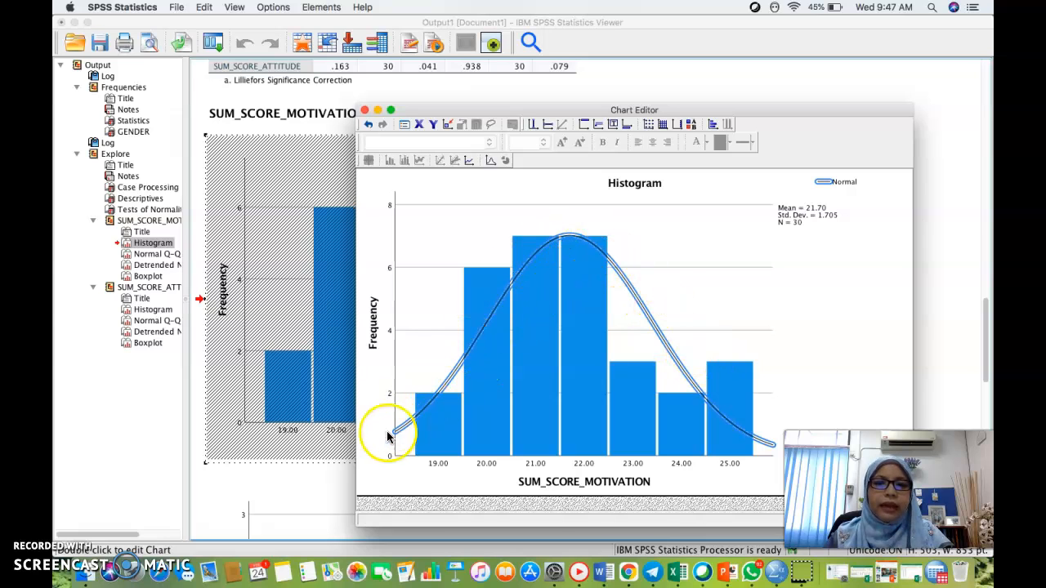
mouse_move(636, 297)
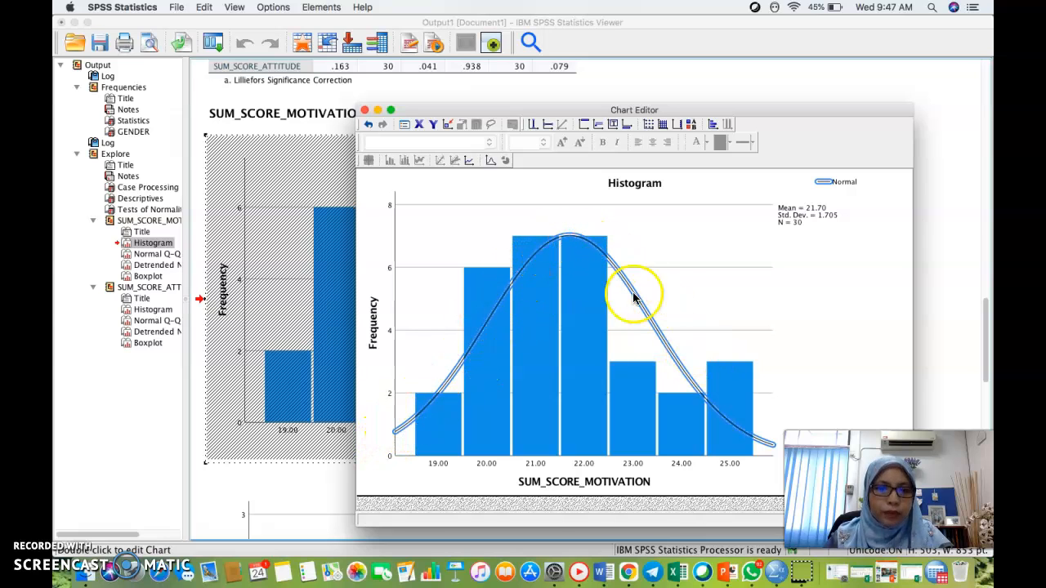
mouse_move(677, 359)
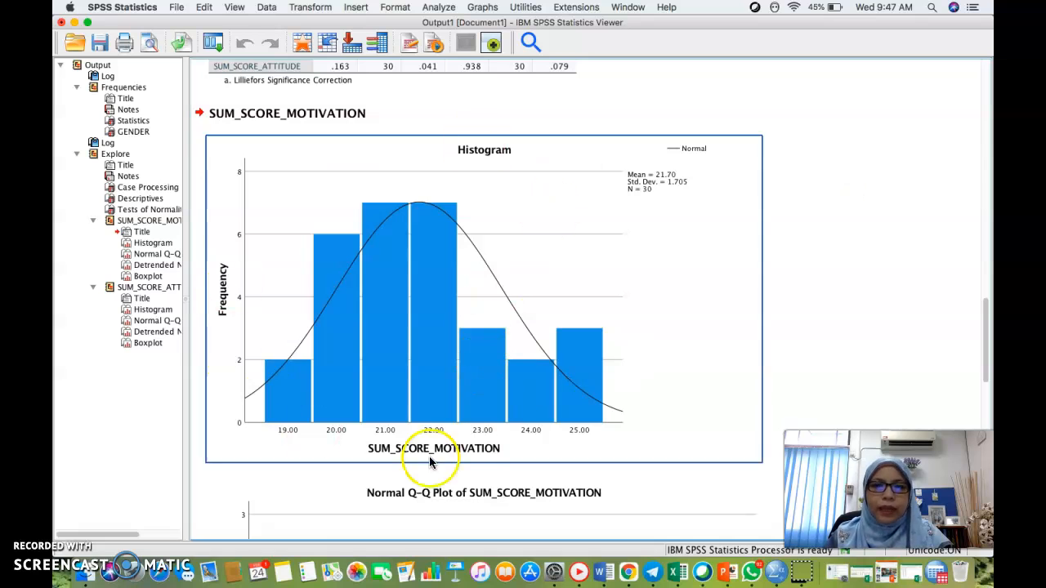
mouse_move(304, 333)
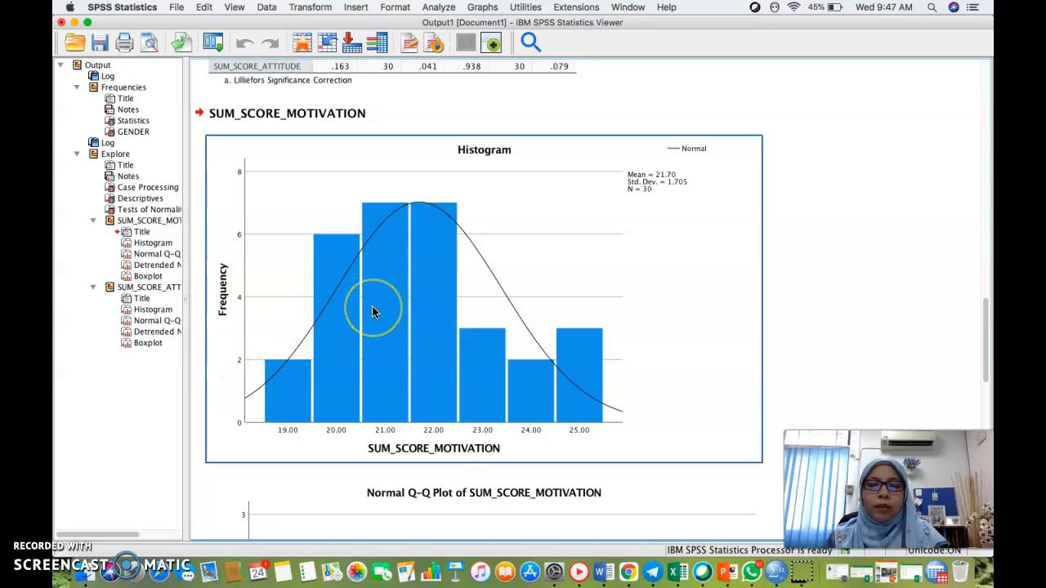
Scroll the output down to the SUM_SCORE_ATTITUDE histogram
scroll(down, 3)
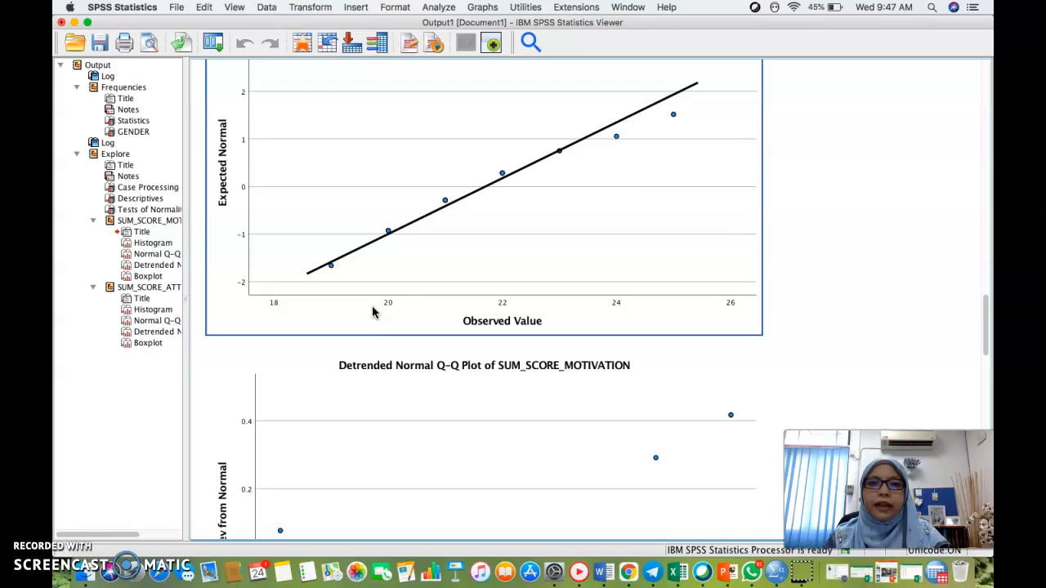
scroll(down, 3)
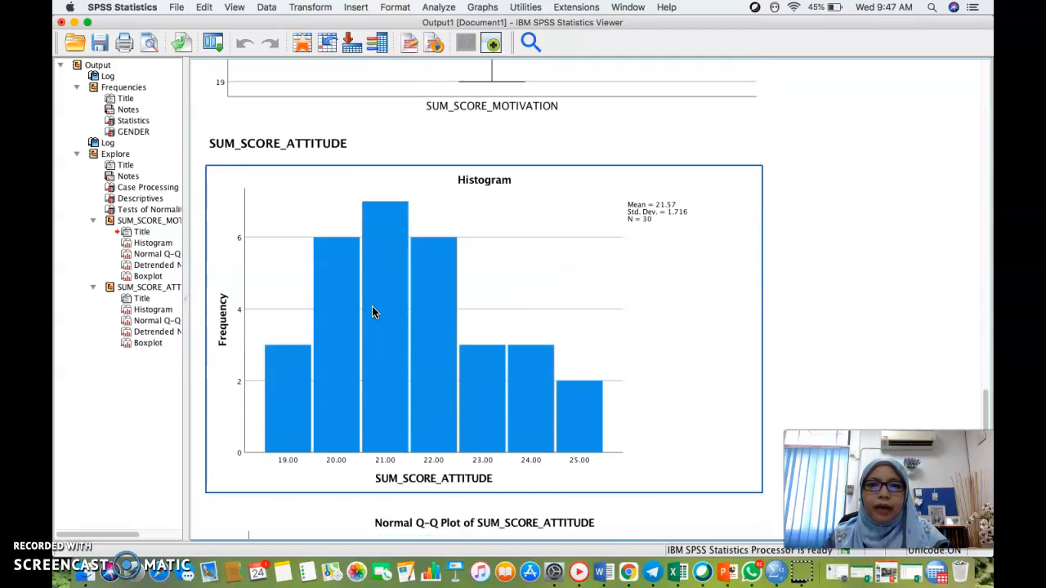
scroll(down, 3)
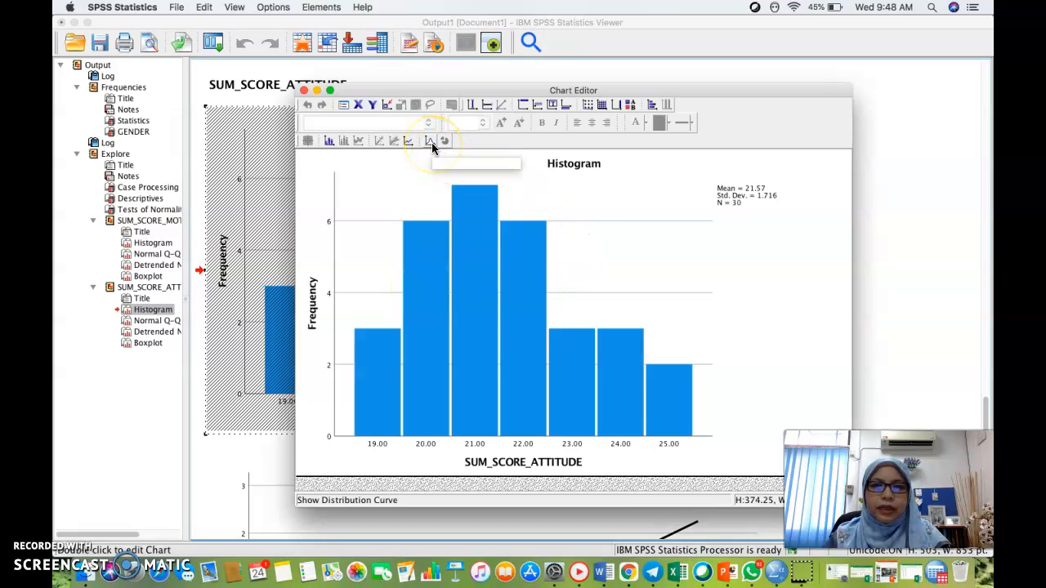
Overlay a Normal distribution curve on the attitude histogram
click(428, 140)
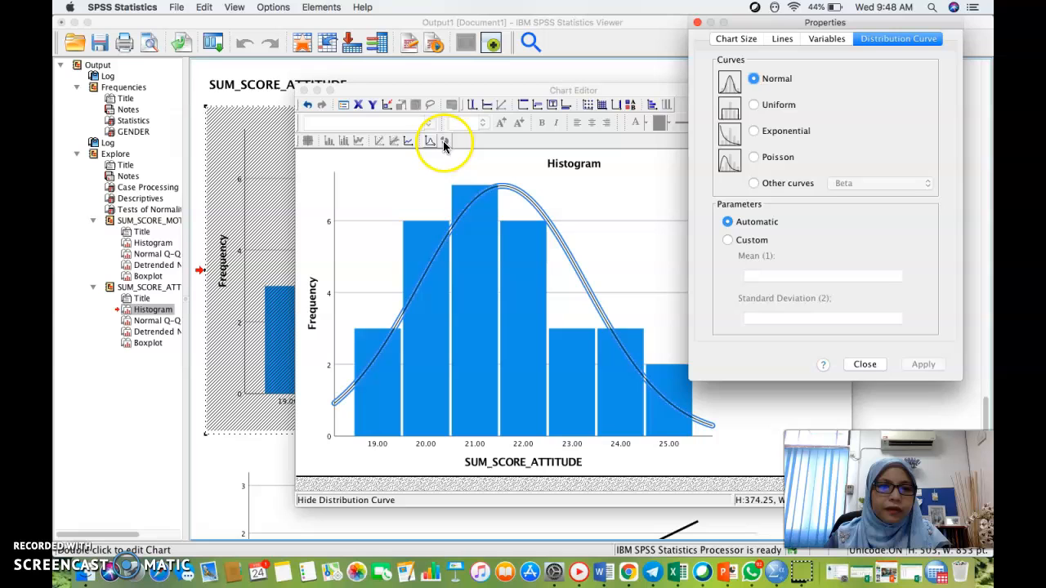
click(865, 365)
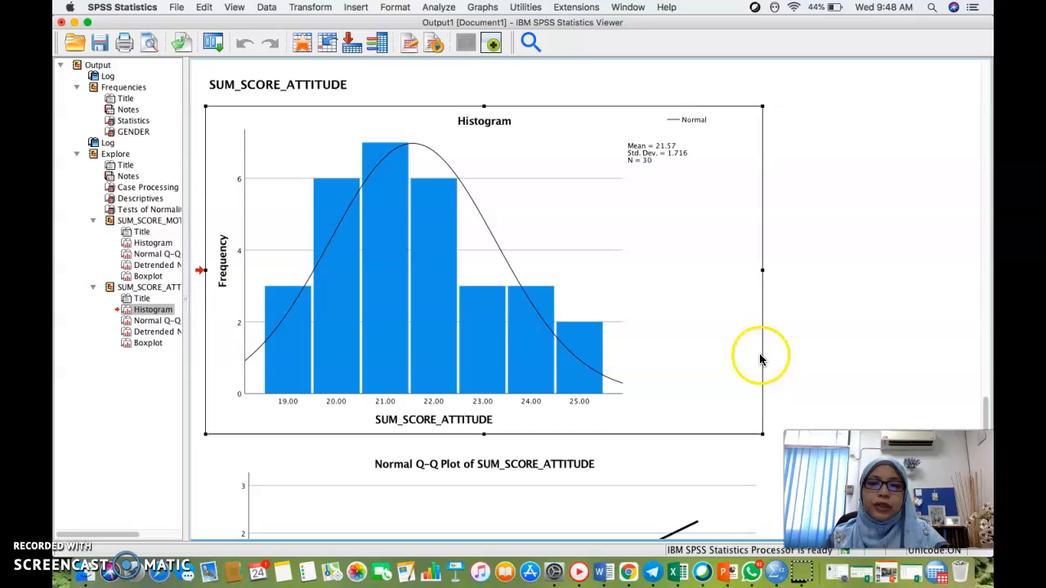
mouse_move(494, 314)
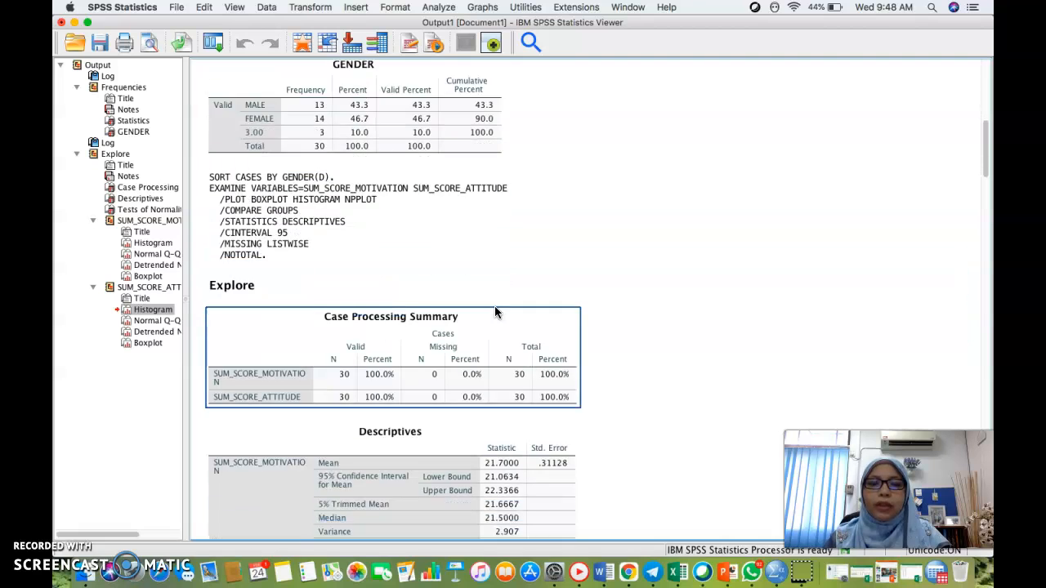
scroll(down, 3)
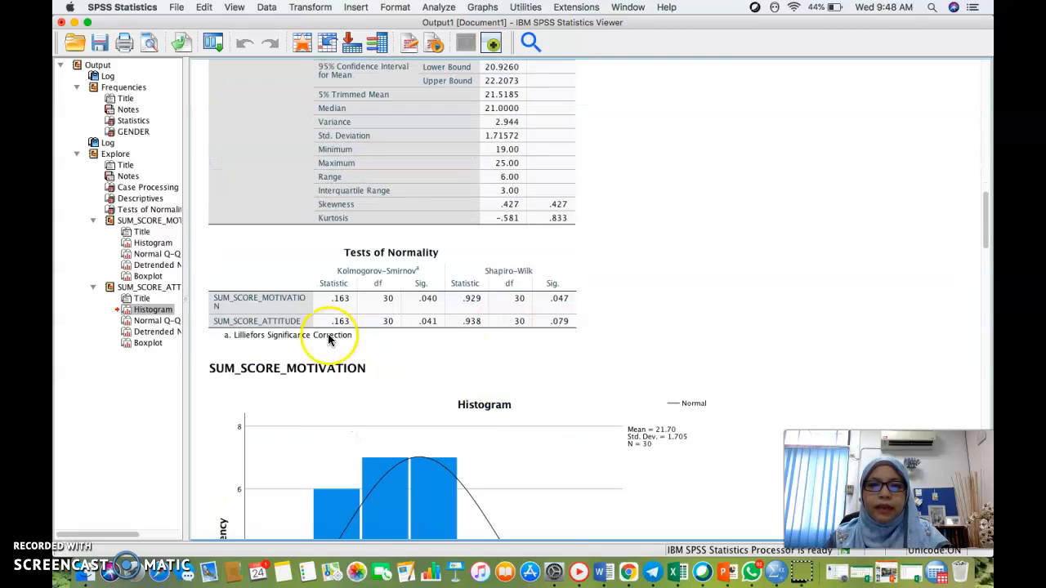
scroll(down, 3)
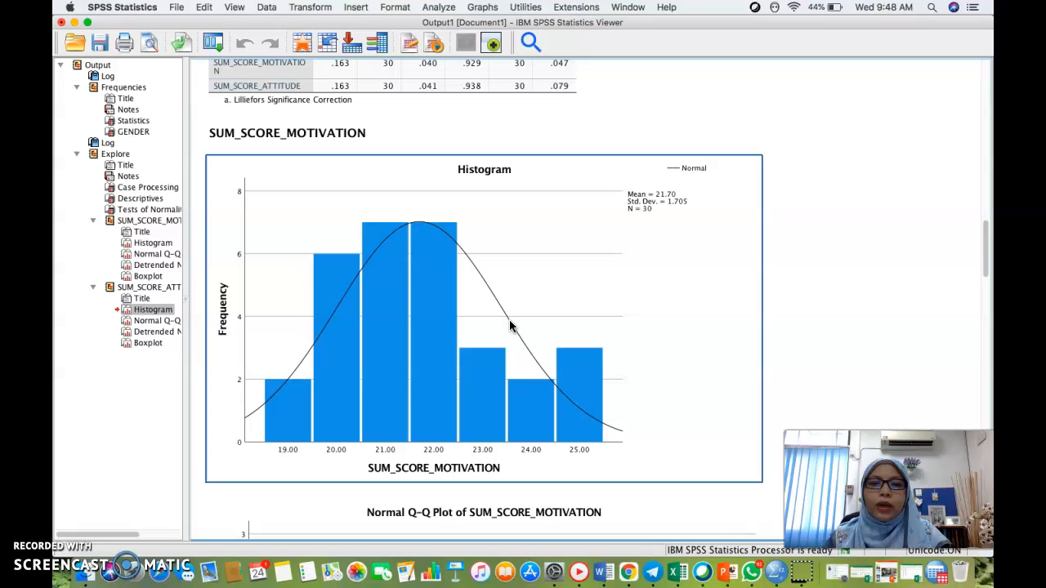
mouse_move(461, 297)
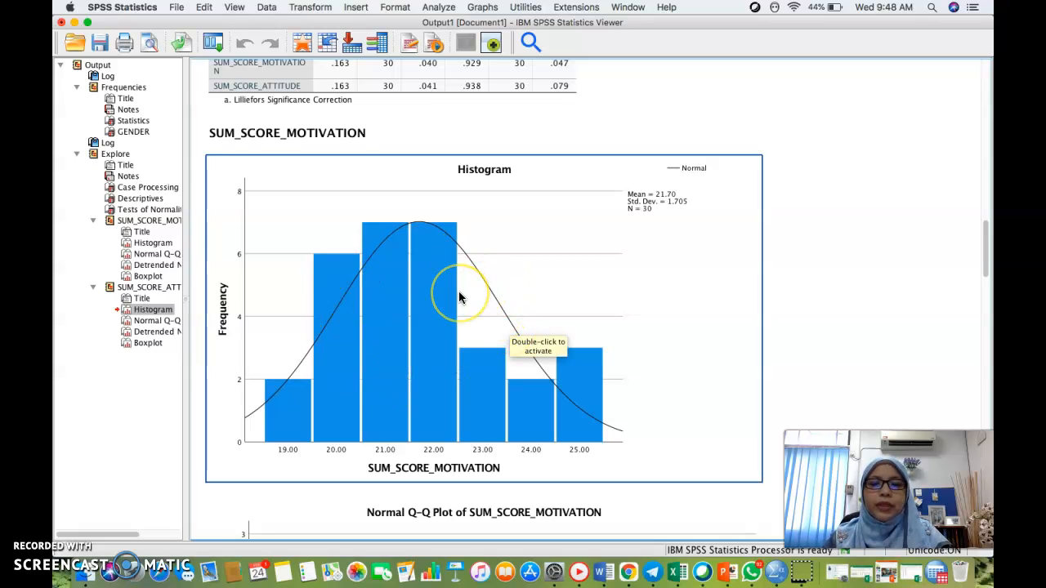
scroll(down, 3)
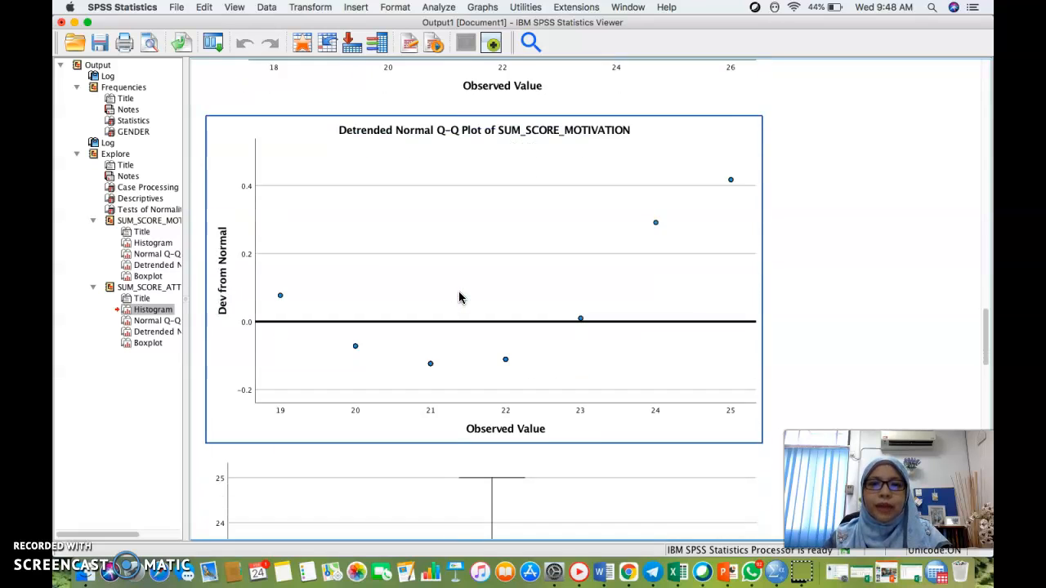